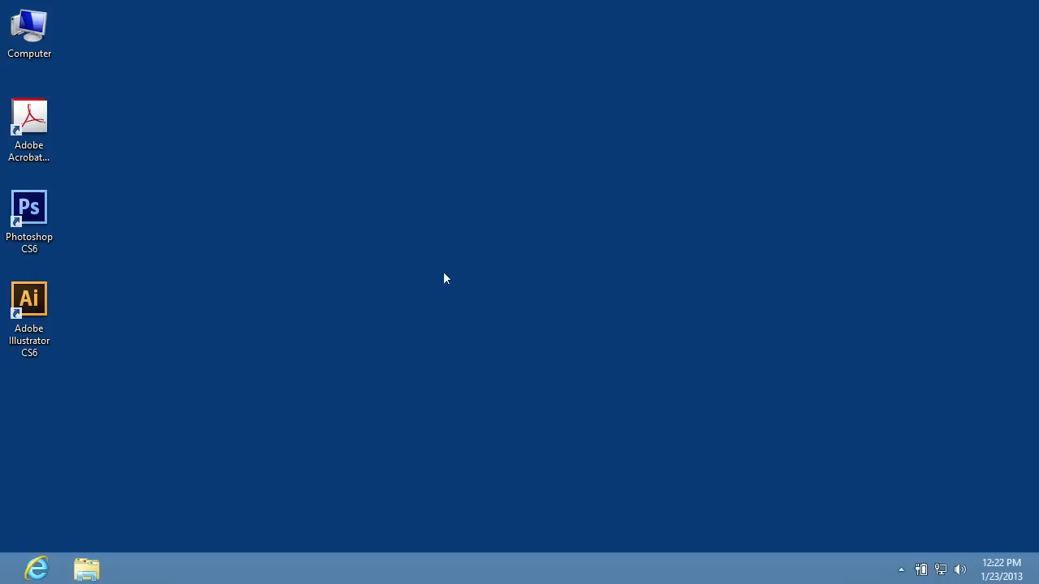
Launch Illustrator CS6 and bring up the Open dialog on the Pictures folder.
click(29, 298)
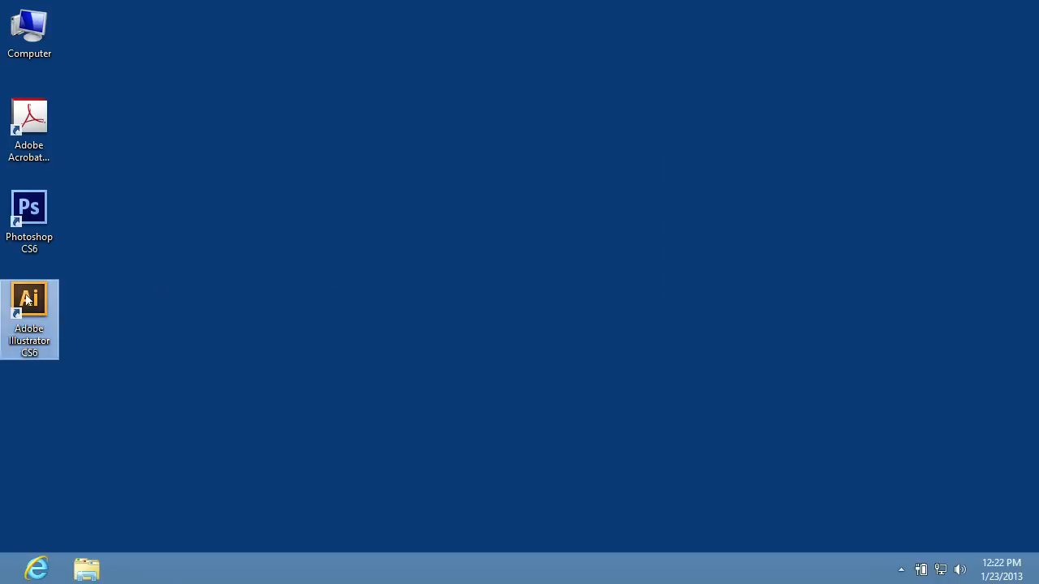
double_click(30, 298)
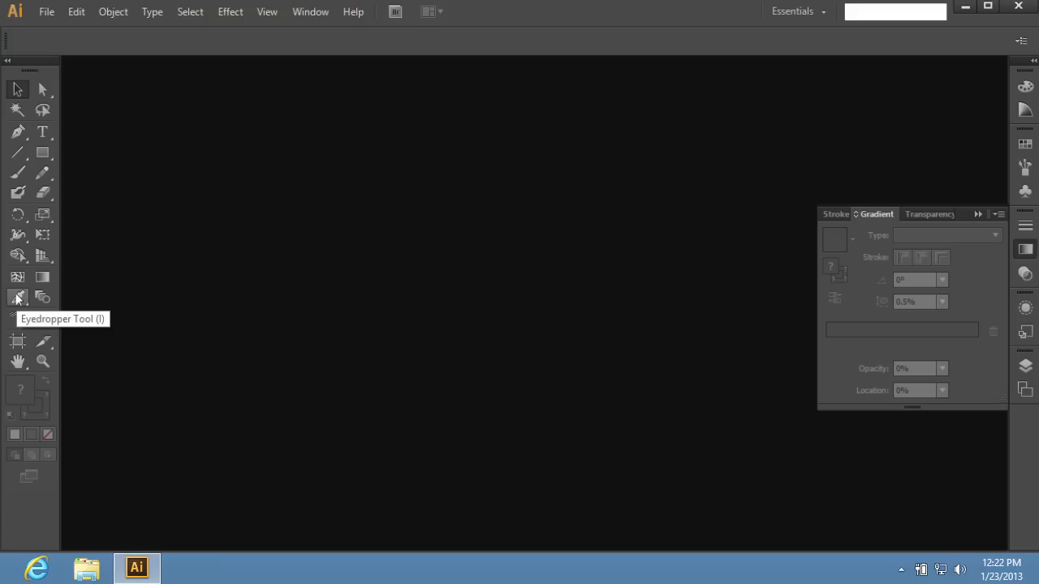
click(46, 12)
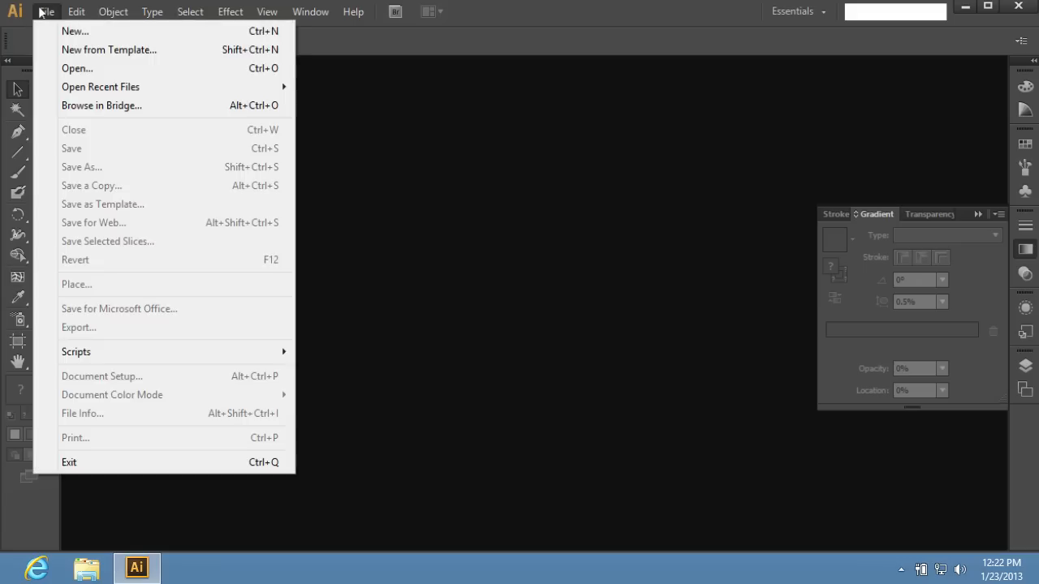
click(77, 68)
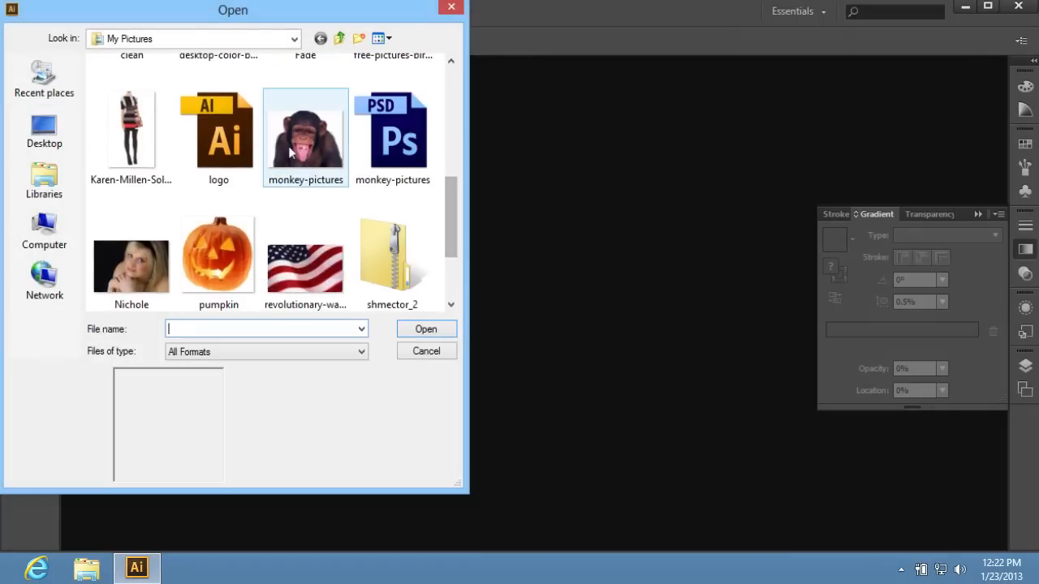
Open monkey-pictures.jpg and change its Transform width and height, giving 58x54 PPI.
click(305, 130)
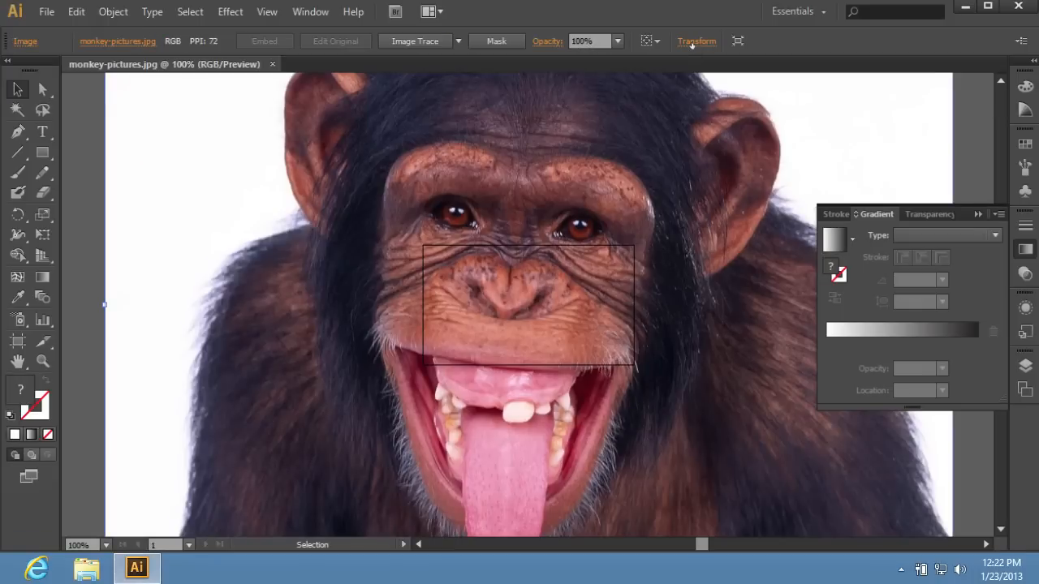
click(696, 41)
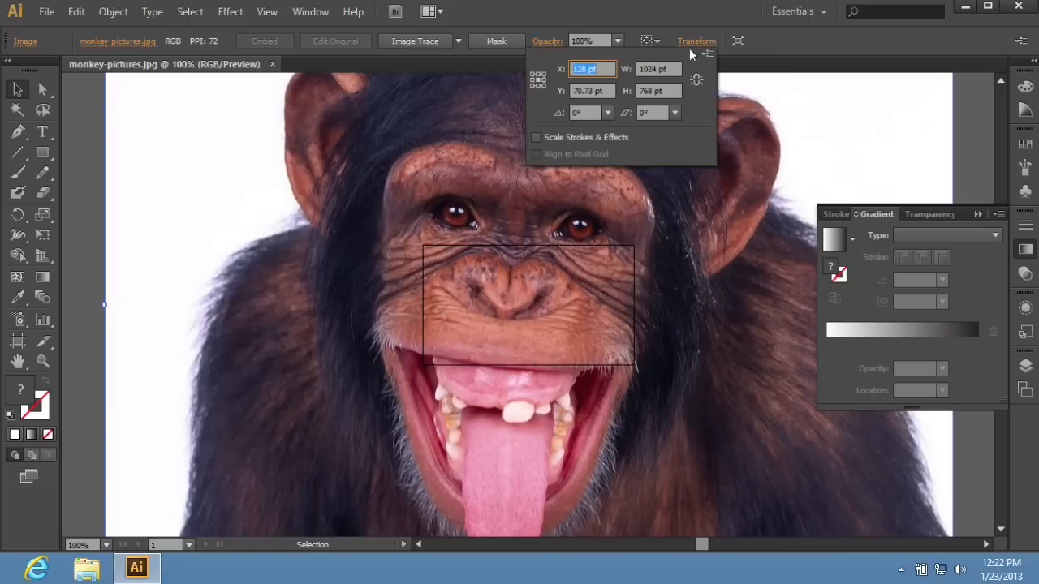
click(657, 68)
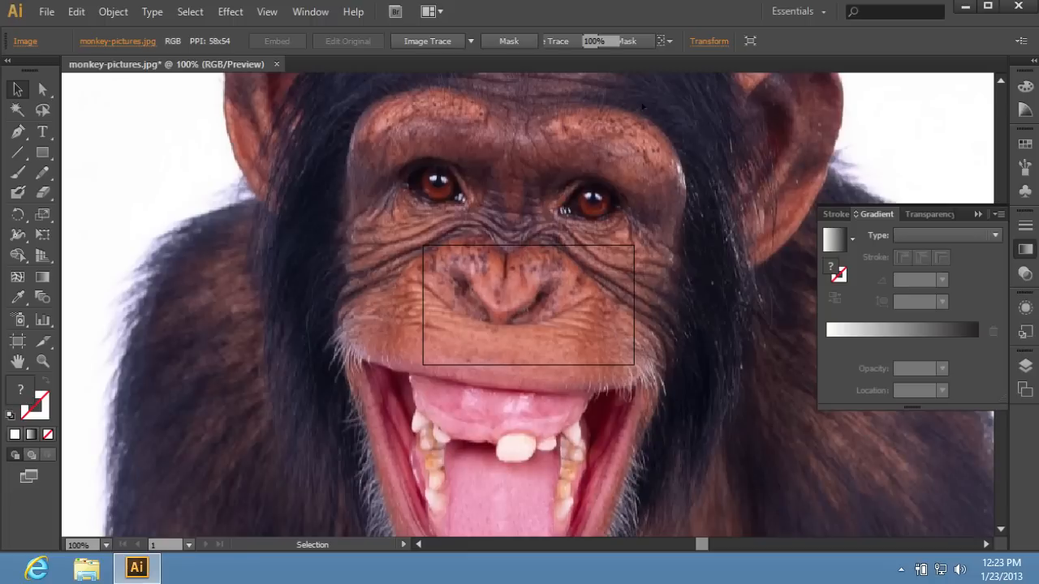
mouse_move(646, 130)
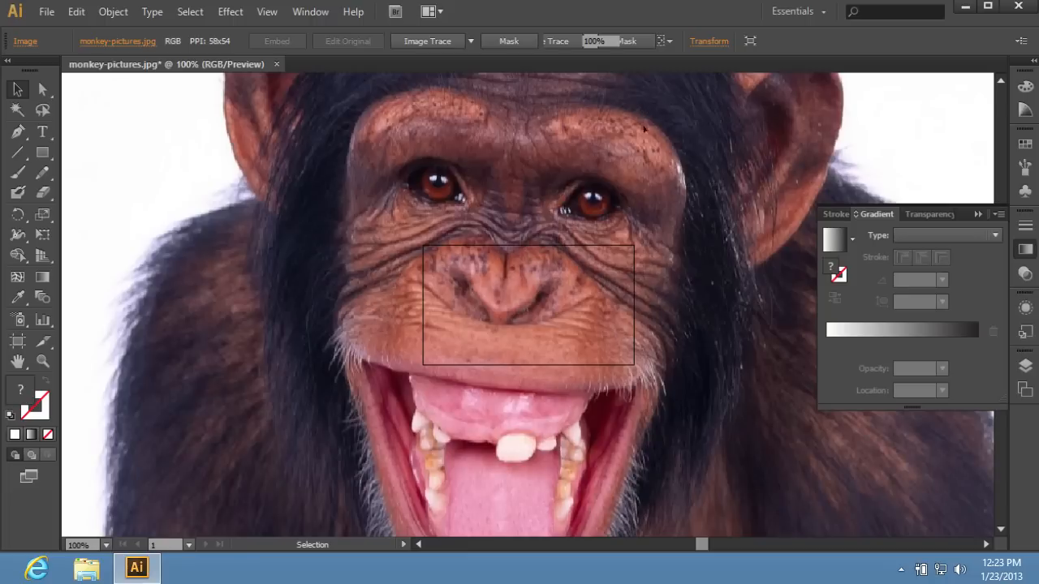
Scale the monkey photo down uniformly with Object > Transform > Scale to 115x108 PPI.
click(112, 12)
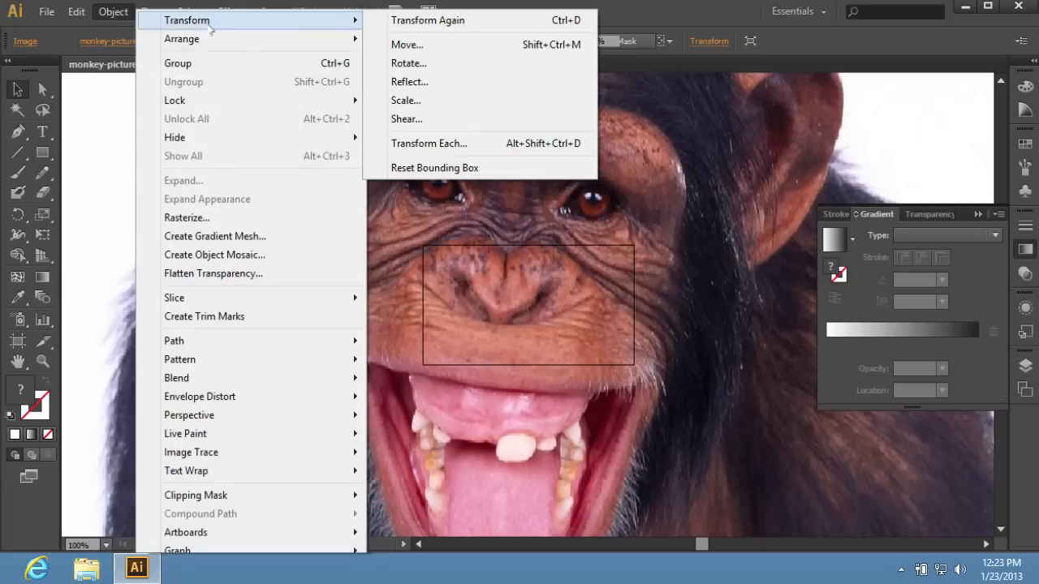
mouse_move(405, 100)
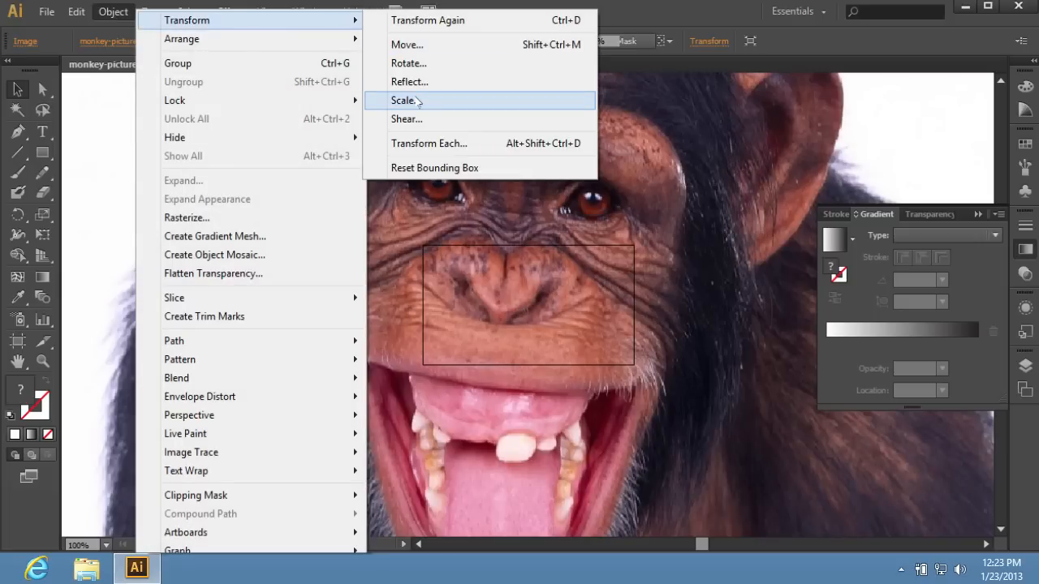
click(404, 100)
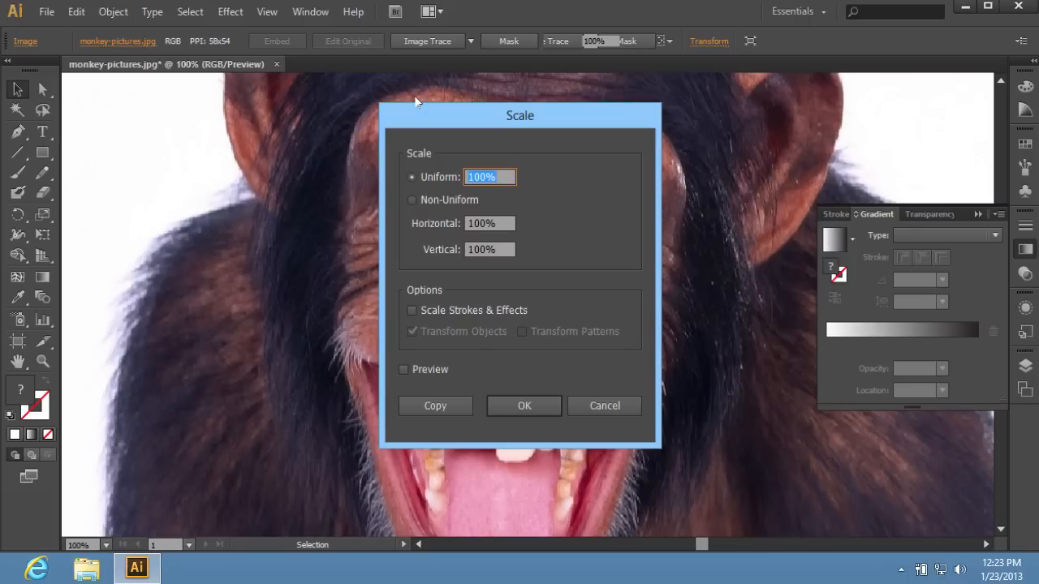
click(487, 176)
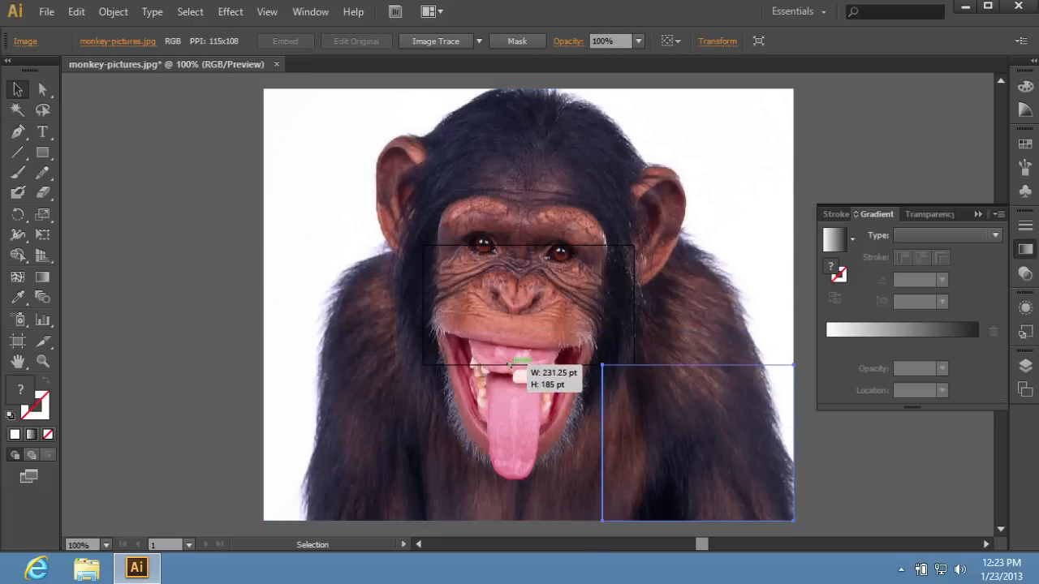
Shrink the photo proportionally by its corner handle and move it onto the outlined rectangle.
drag(528, 305, 705, 449)
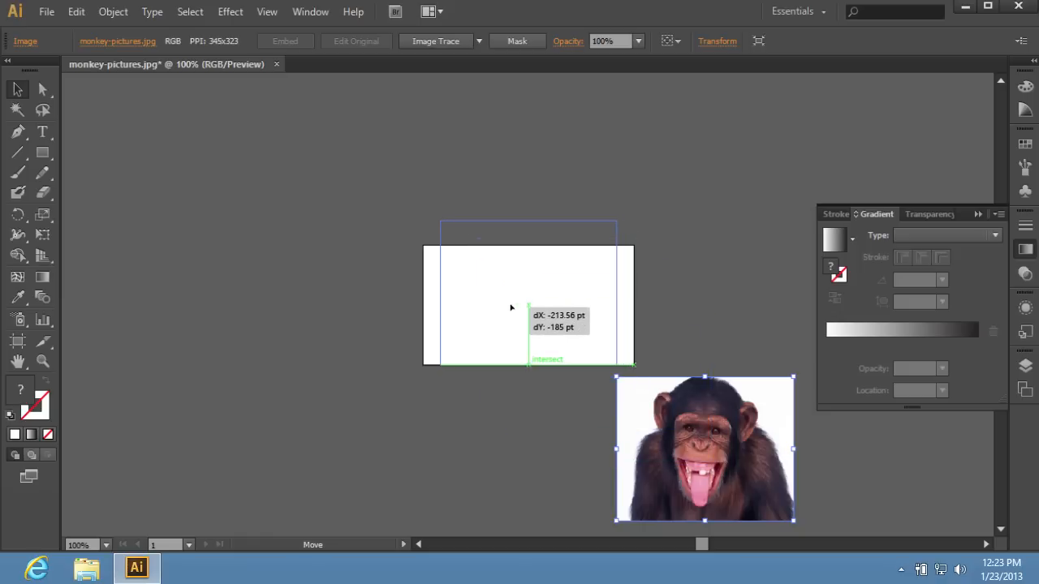
drag(704, 449, 528, 304)
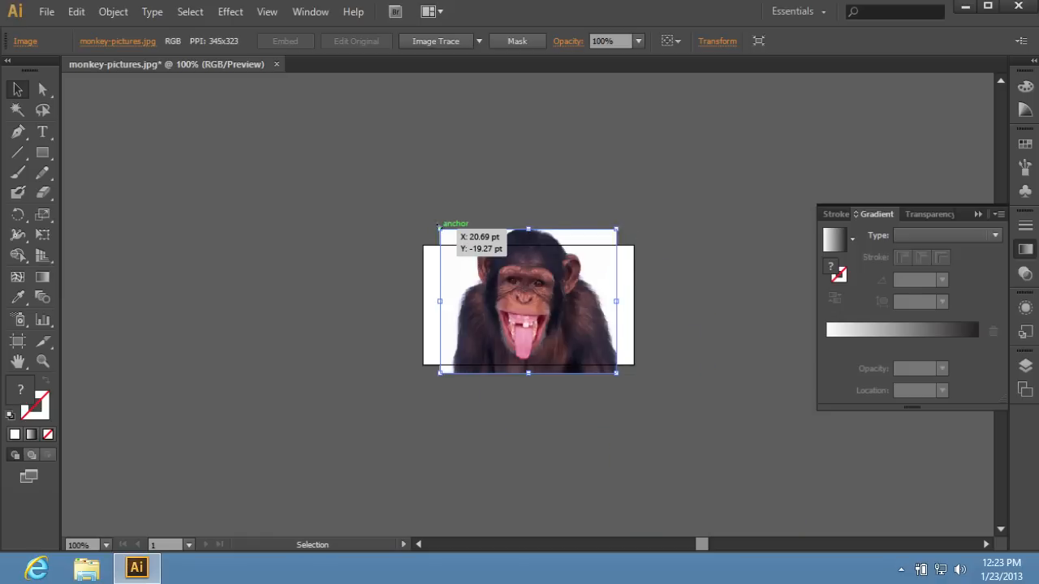